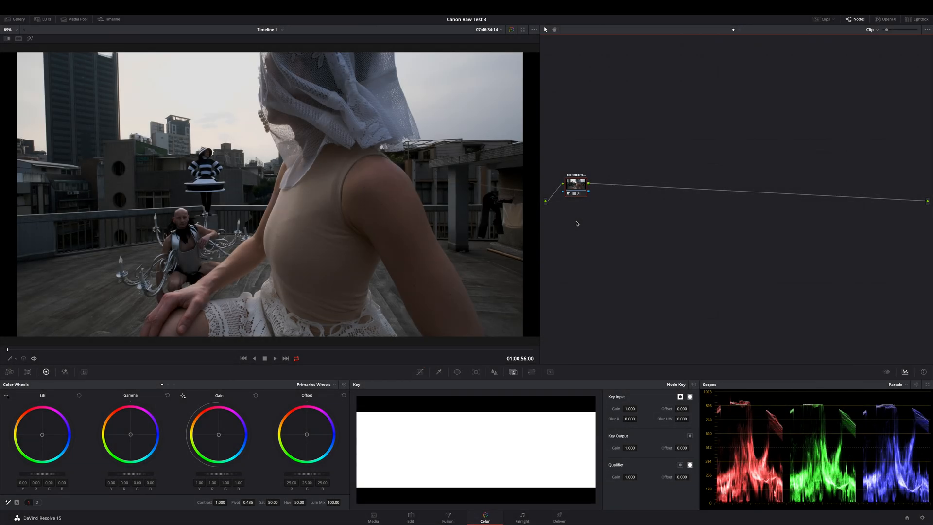
mouse_move(556, 226)
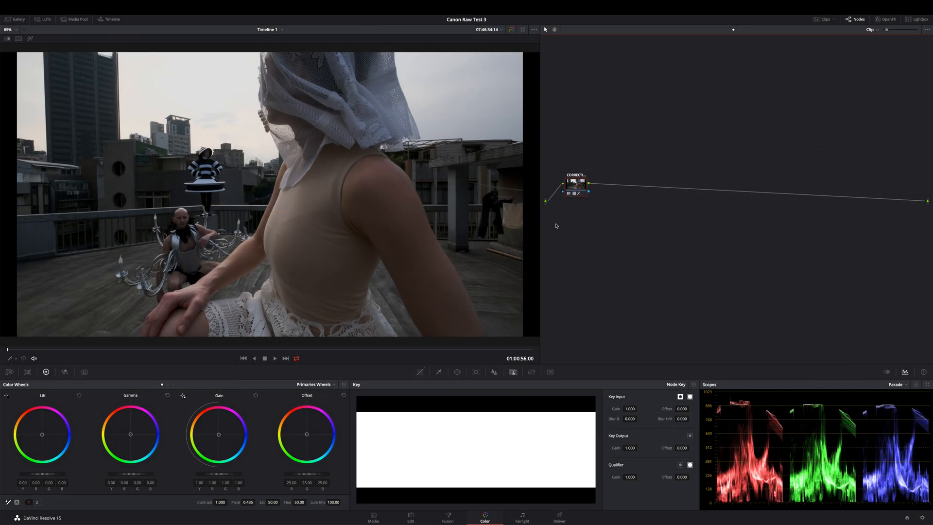
mouse_move(402, 214)
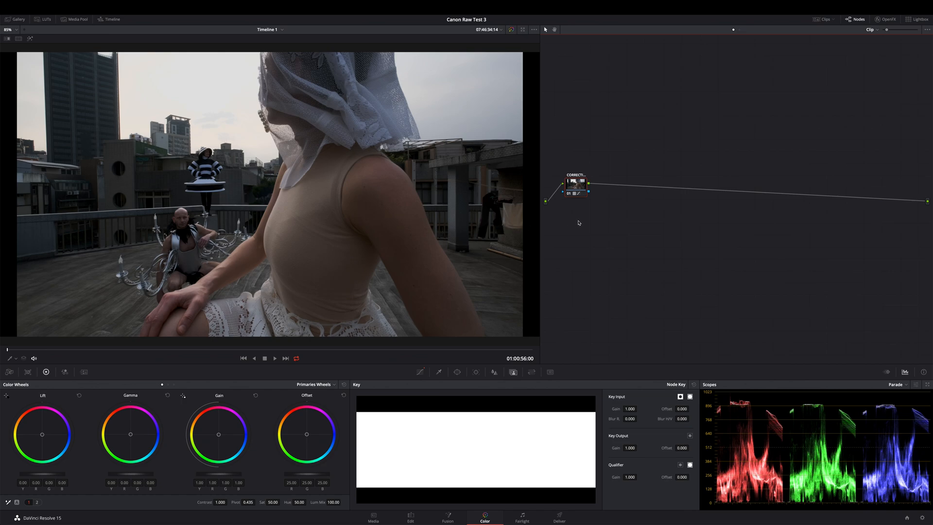
mouse_move(578, 186)
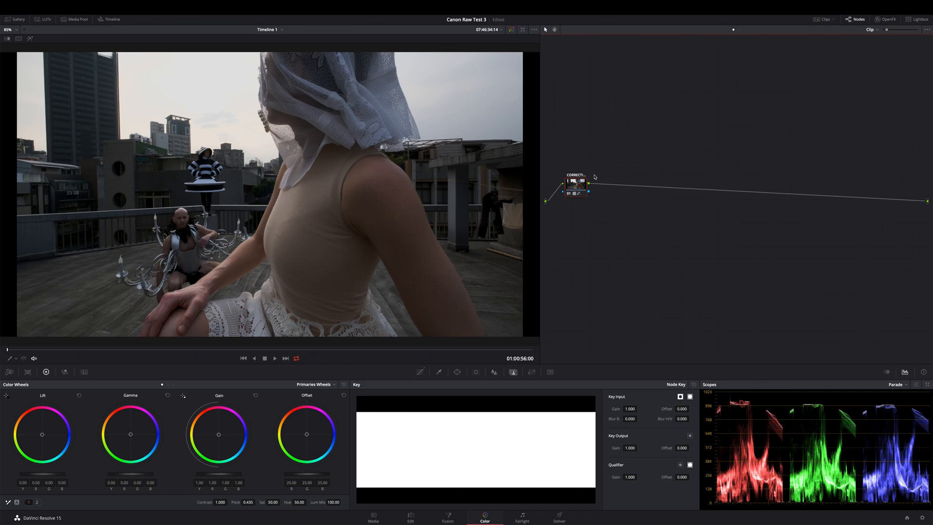
mouse_move(591, 215)
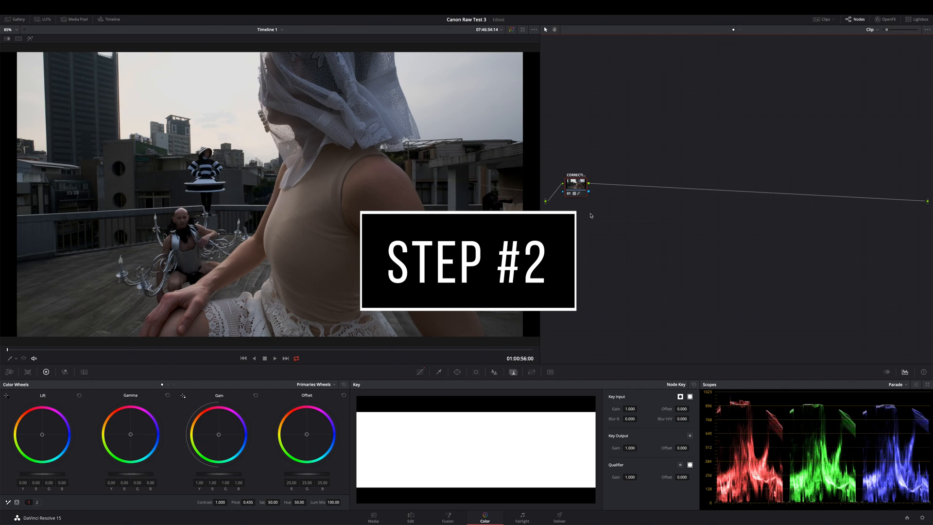
- Add serial node 02 with Alt+S and drag its saturation up to 66
key(alt+s)
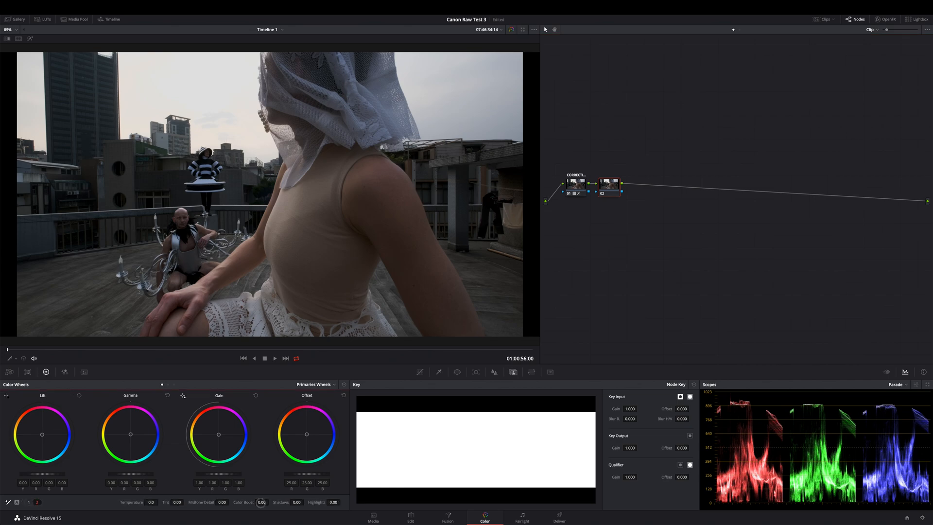
drag(261, 501, 283, 501)
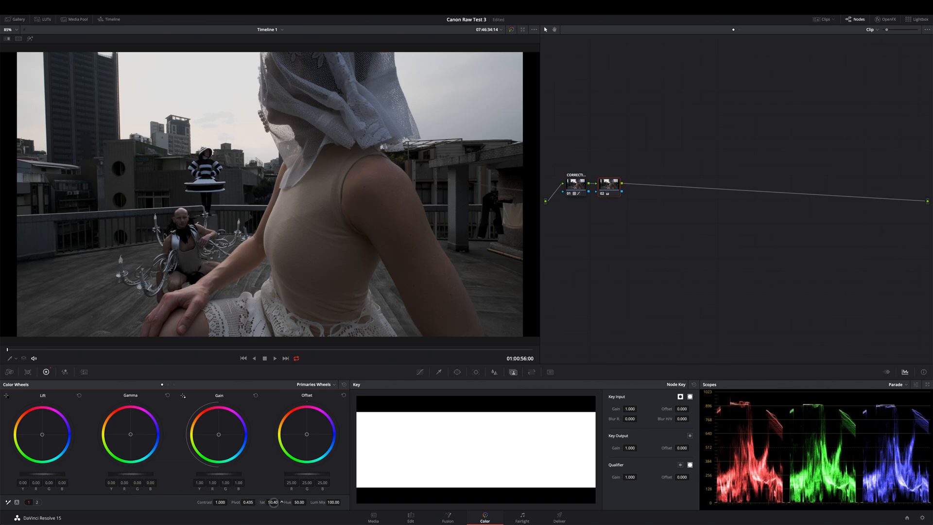
drag(272, 502, 293, 502)
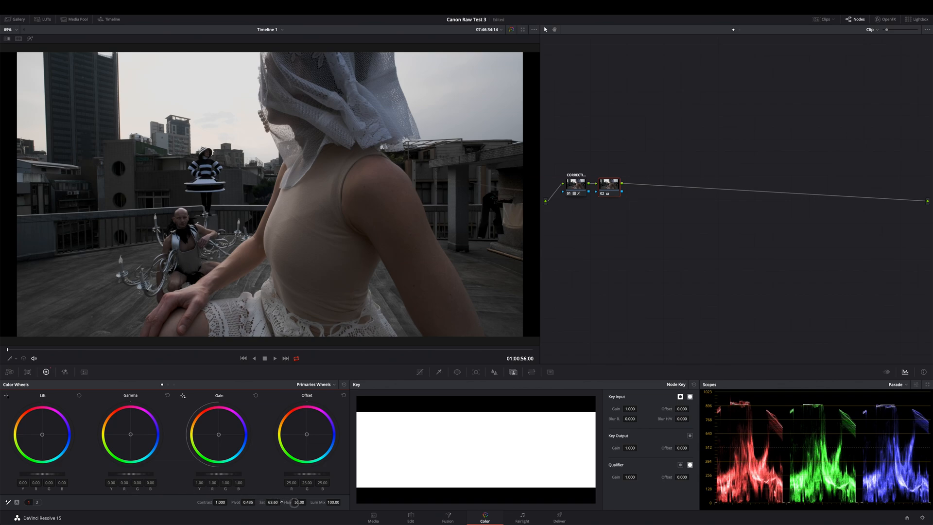
drag(275, 502, 293, 502)
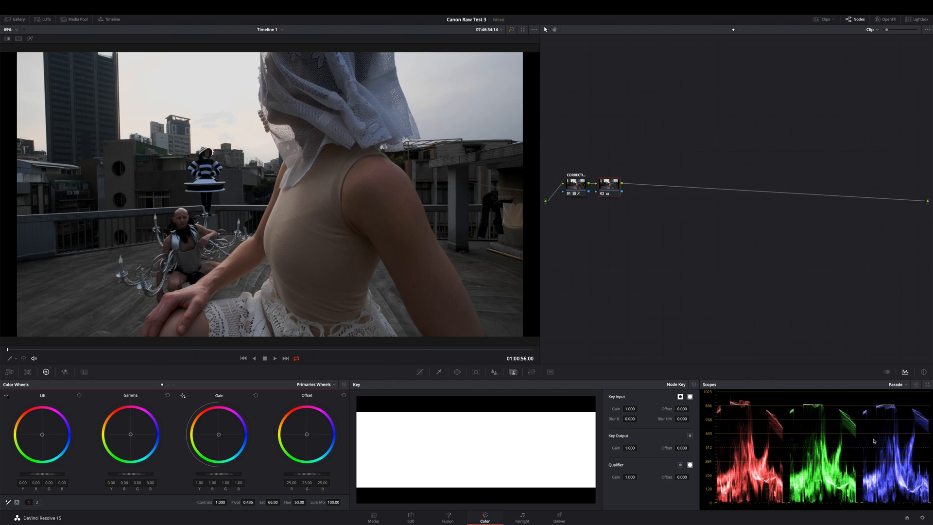
mouse_move(607, 223)
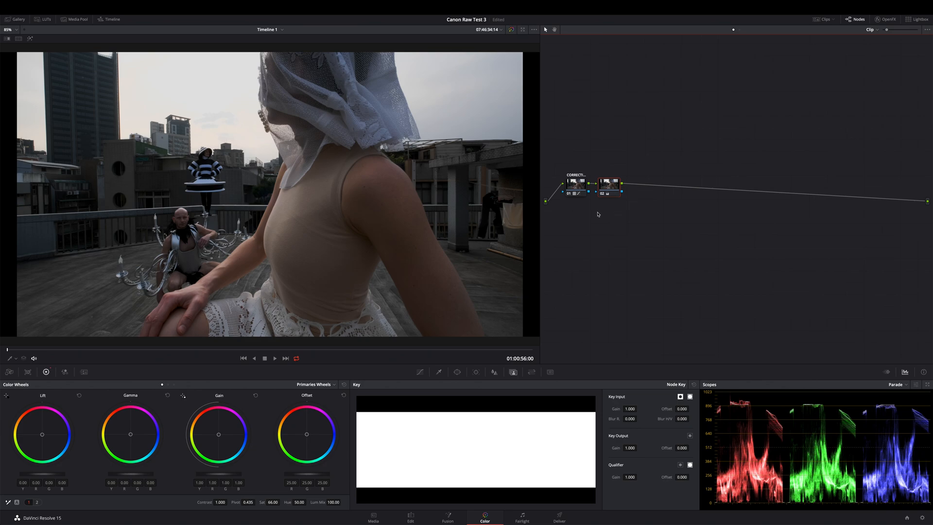
mouse_move(396, 186)
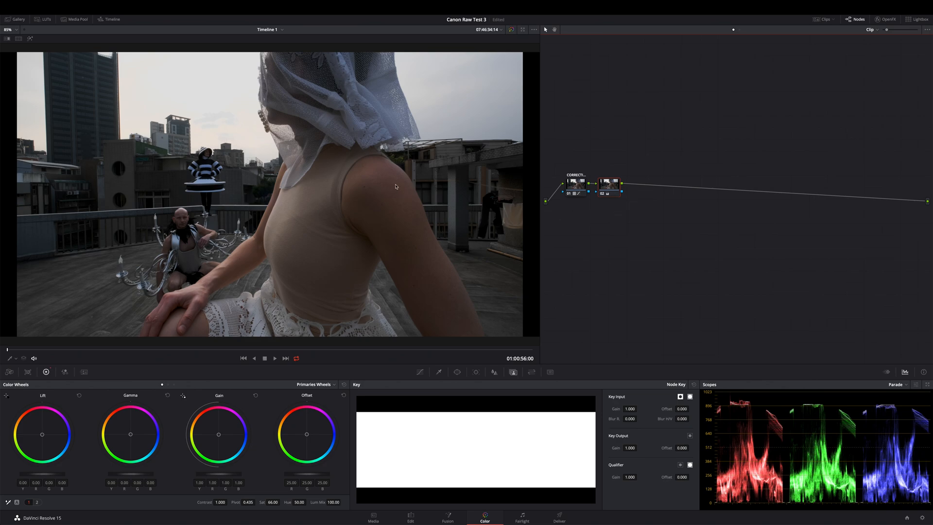
mouse_move(465, 189)
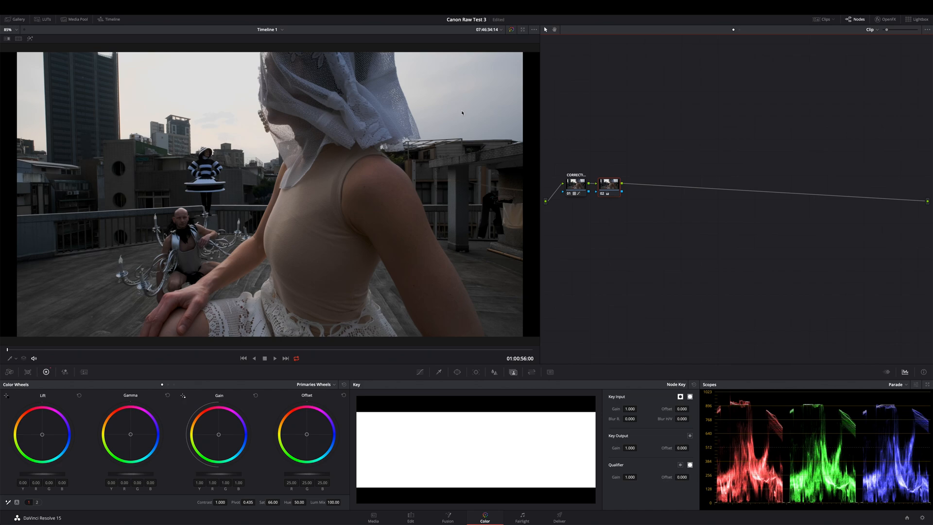
mouse_move(266, 103)
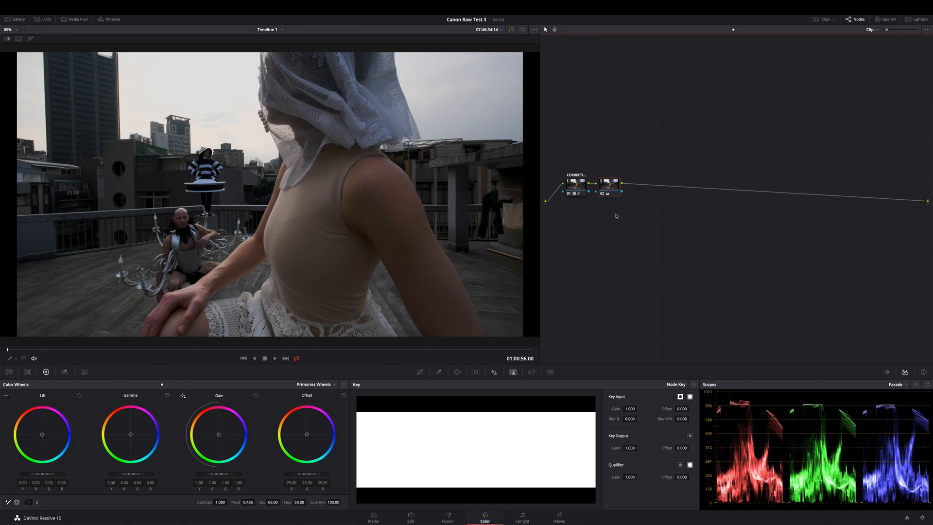
mouse_move(565, 226)
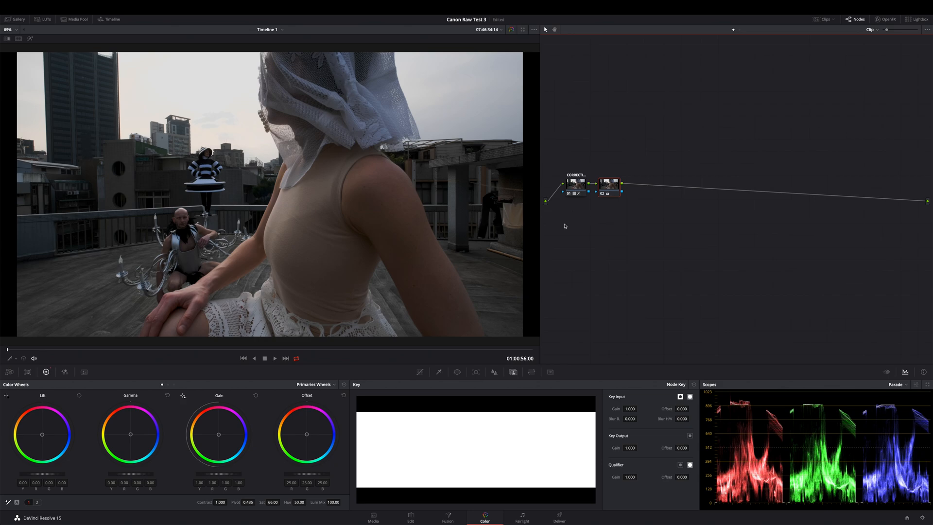
mouse_move(608, 237)
text(LIMITER)
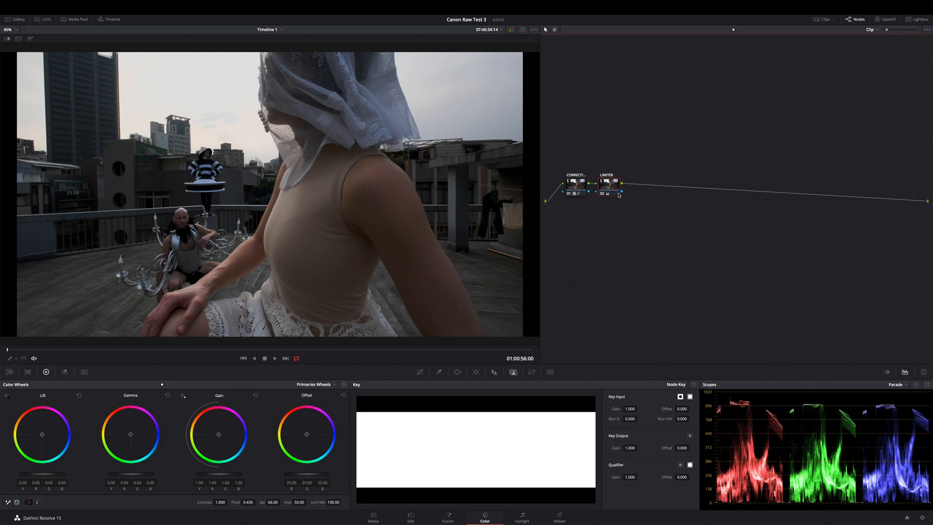
mouse_move(615, 194)
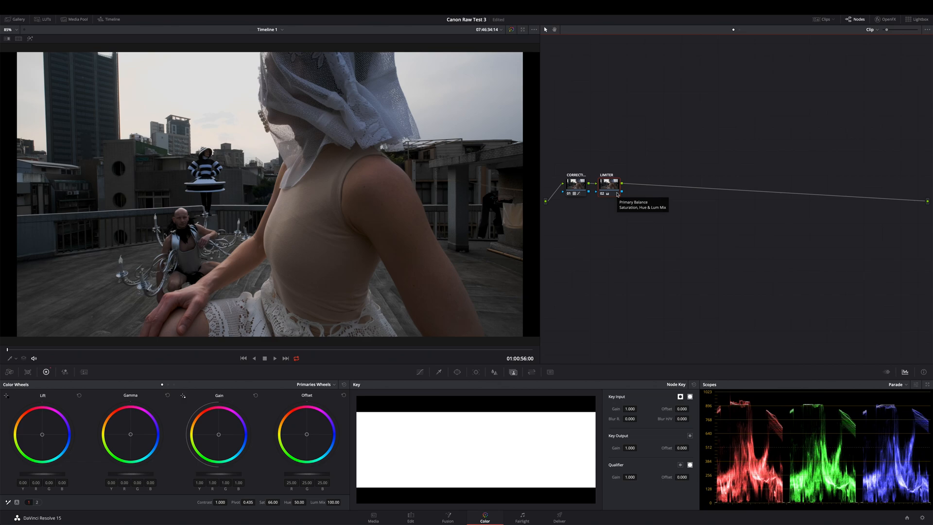
mouse_move(609, 209)
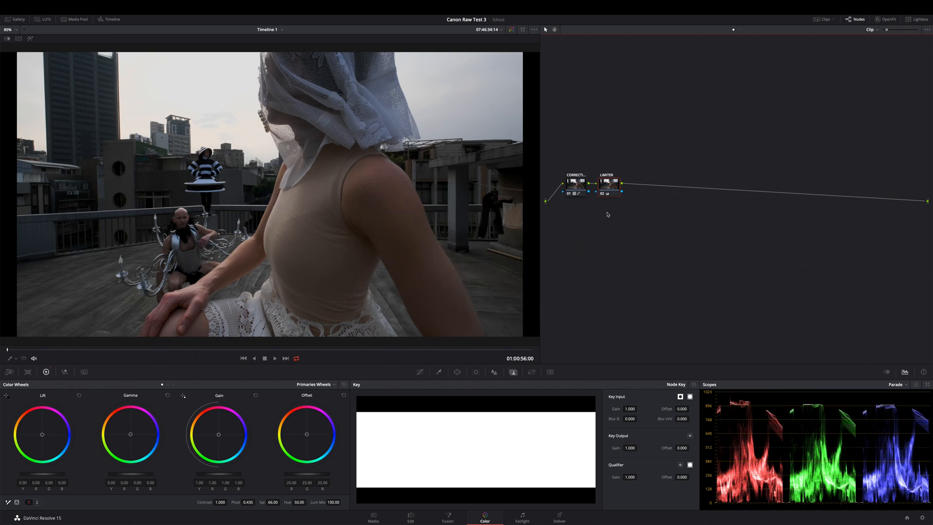
- Add further serial nodes after the Limiter and a layer node beneath node 03
key(alt+s)
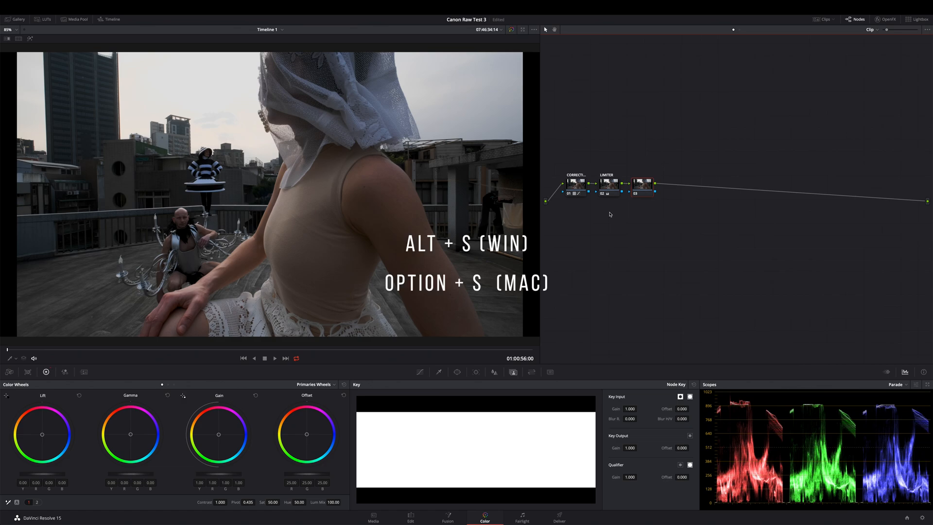
key(alt+s)
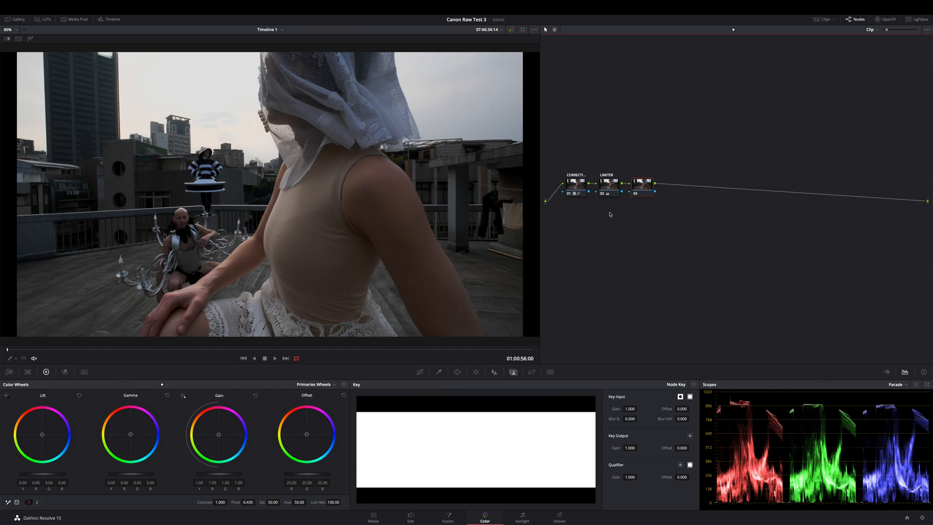
key(alt+l)
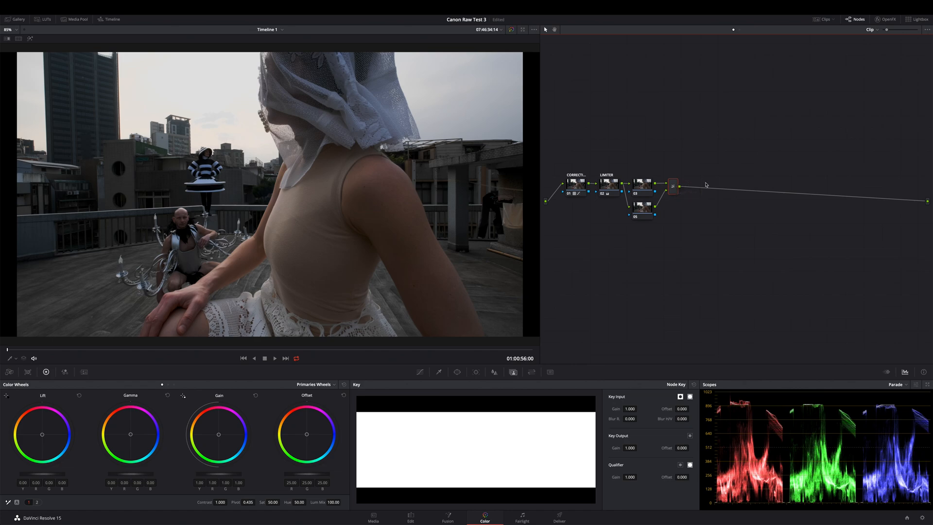
mouse_move(642, 194)
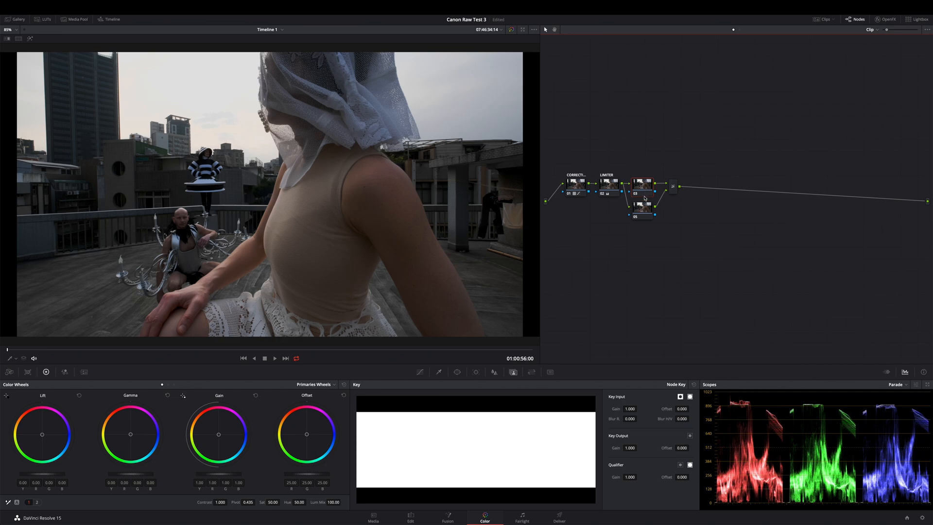
mouse_move(645, 217)
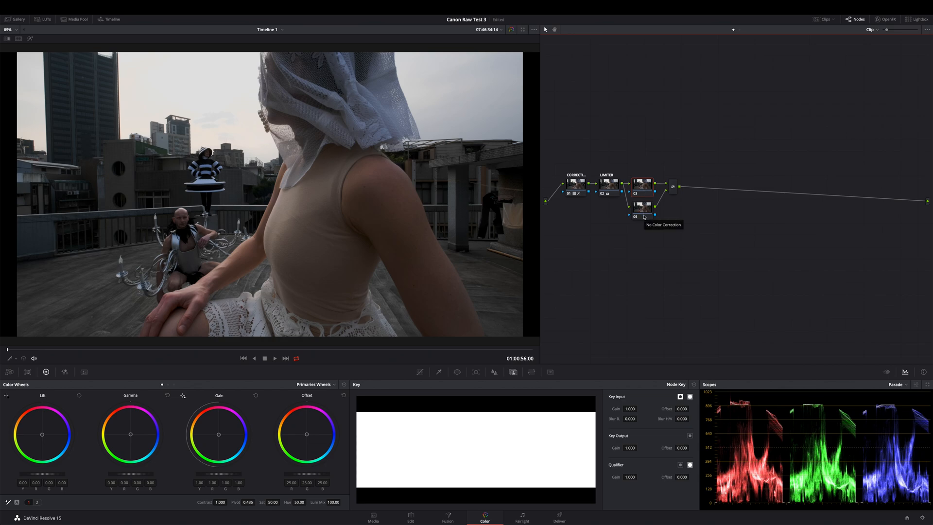
mouse_move(677, 218)
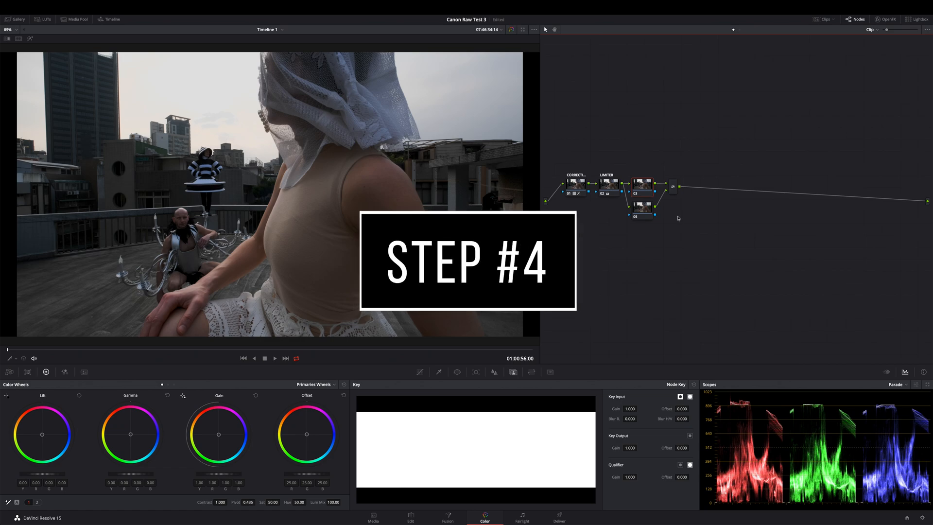
mouse_move(655, 220)
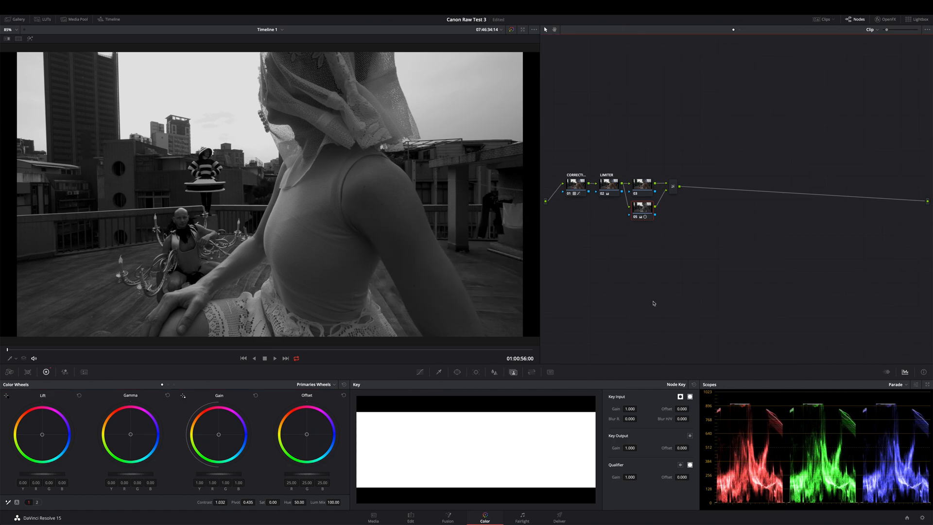
mouse_move(516, 373)
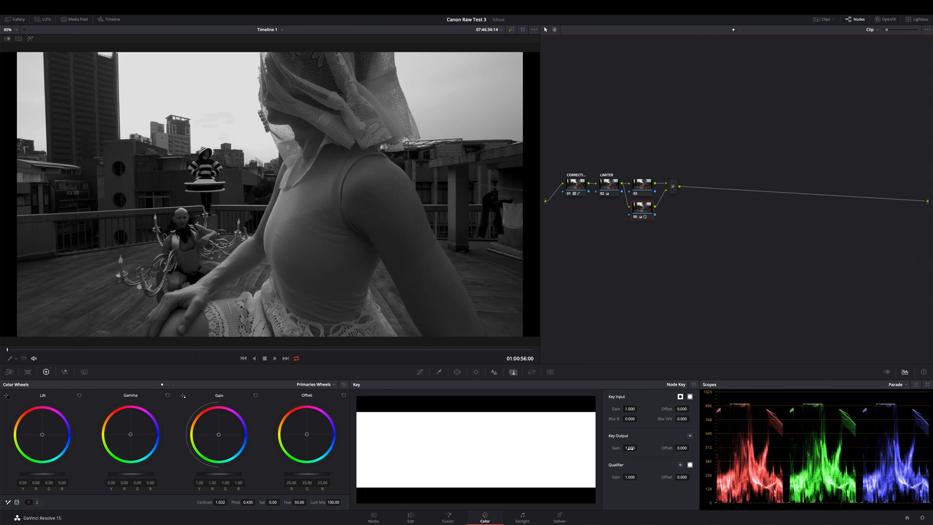
- Drag the parallel node's Key Output Gain down to 0.064
drag(629, 448, 622, 448)
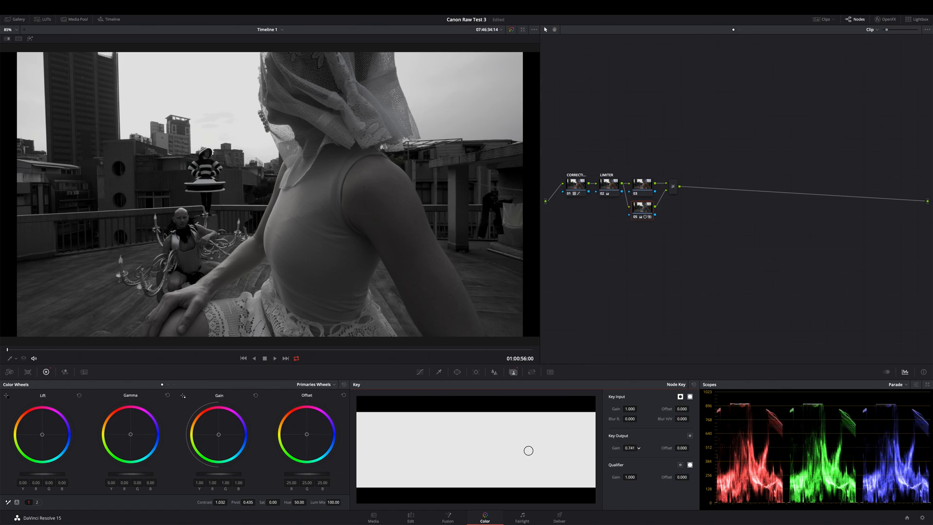
drag(623, 448, 601, 447)
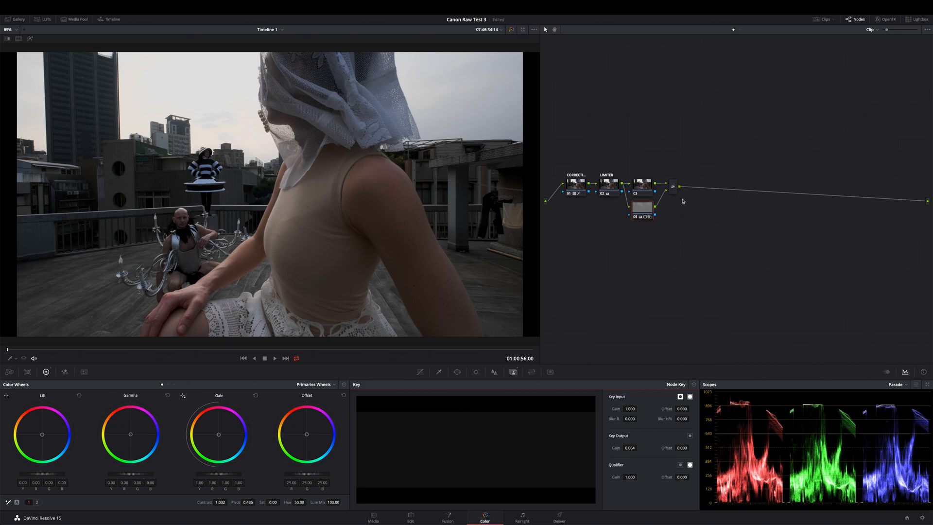
mouse_move(681, 202)
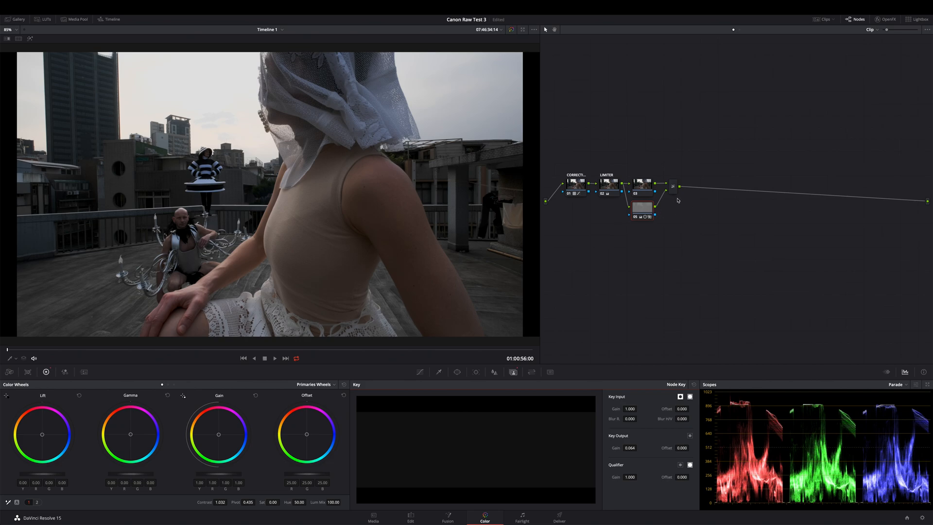
mouse_move(674, 193)
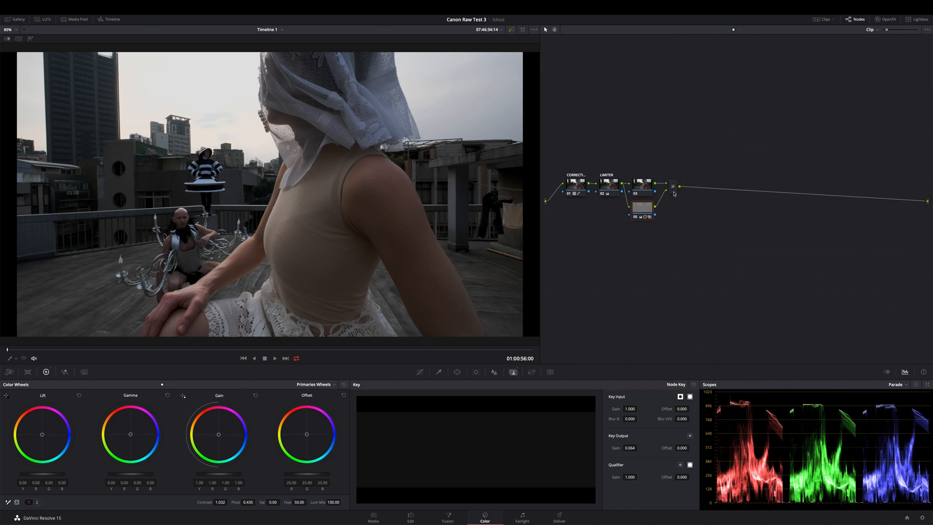
- Set the mixer's composite mode to Soft Light and raise saturation to 84.40
right_click(671, 186)
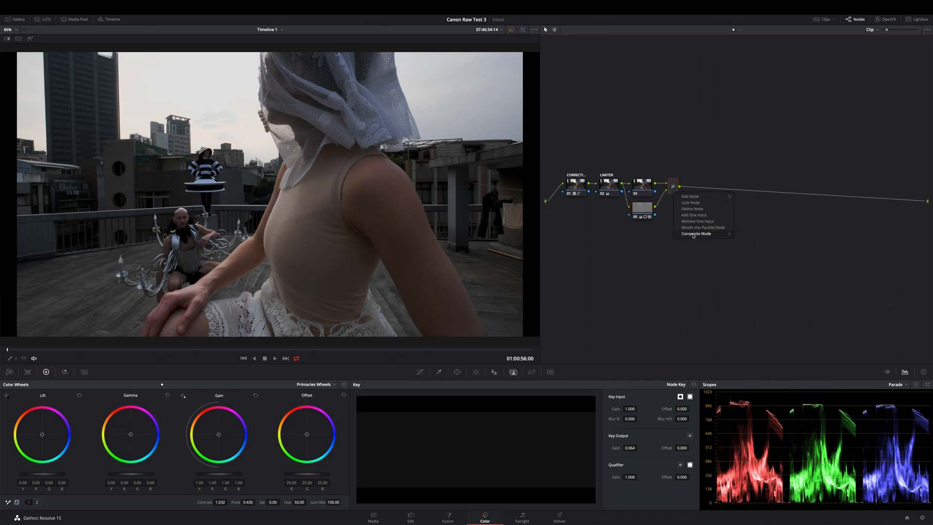
click(695, 233)
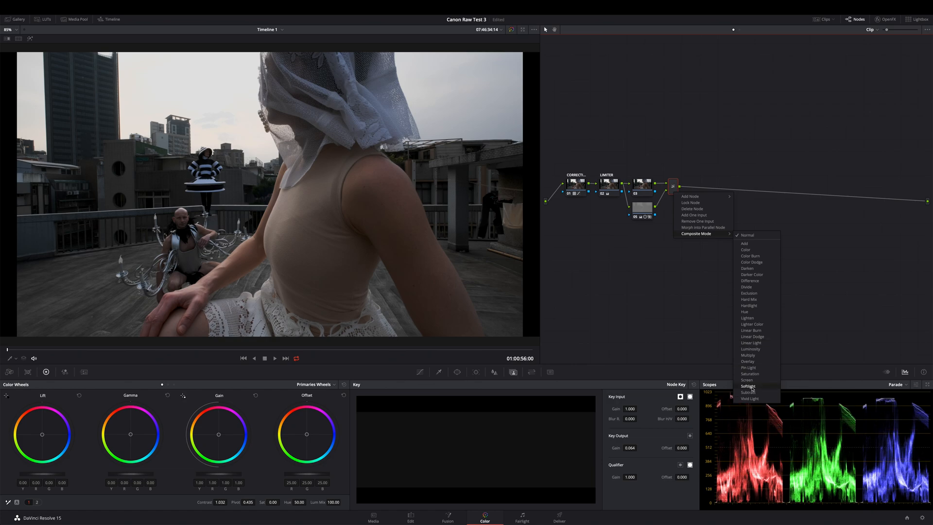
click(748, 386)
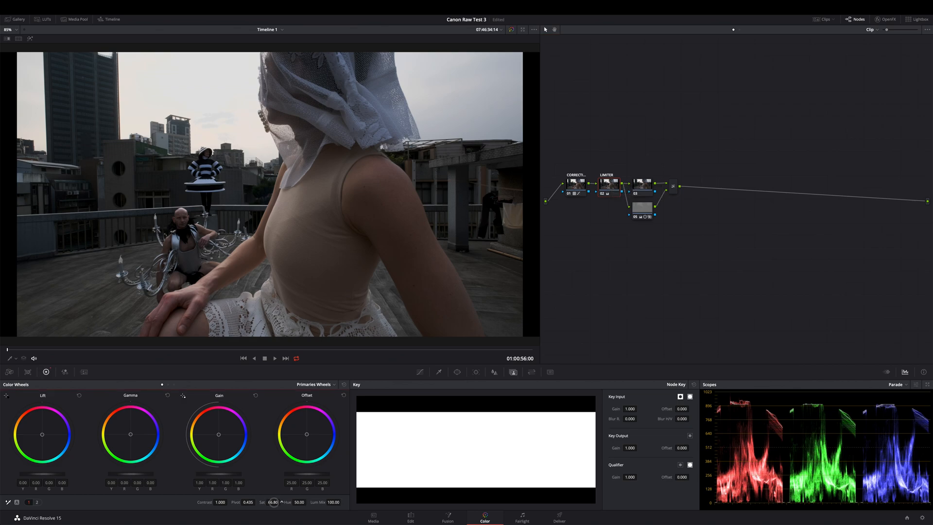
drag(271, 502, 302, 502)
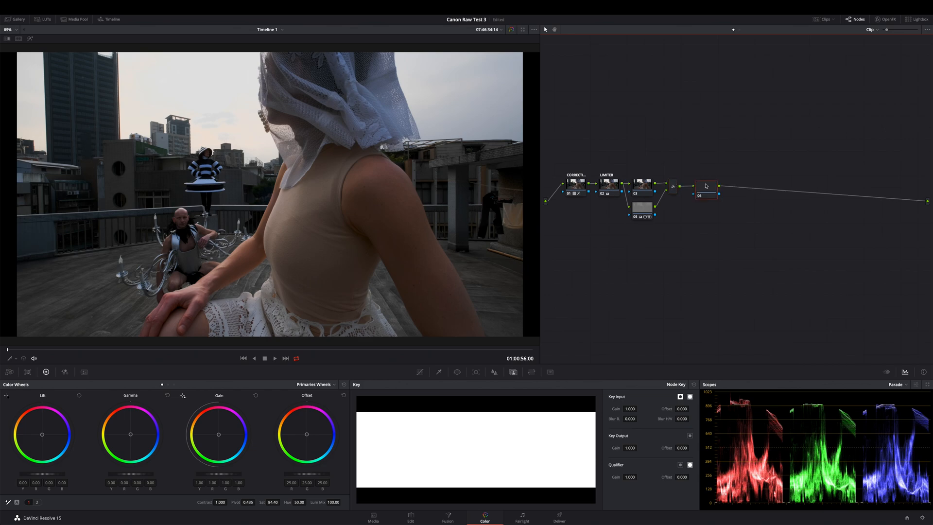
- Add a node after the mixer, then toggle the Limiter node off and on to compare
right_click(706, 186)
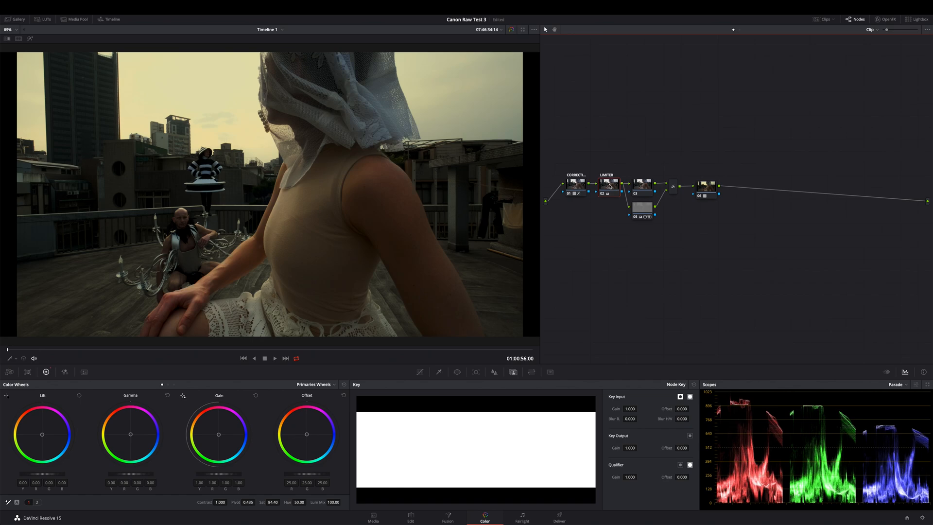
click(607, 183)
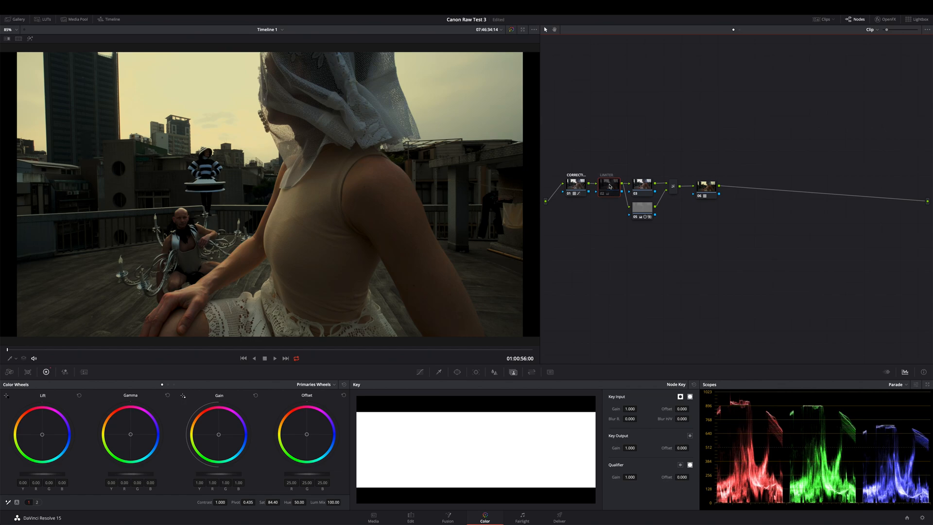
click(608, 184)
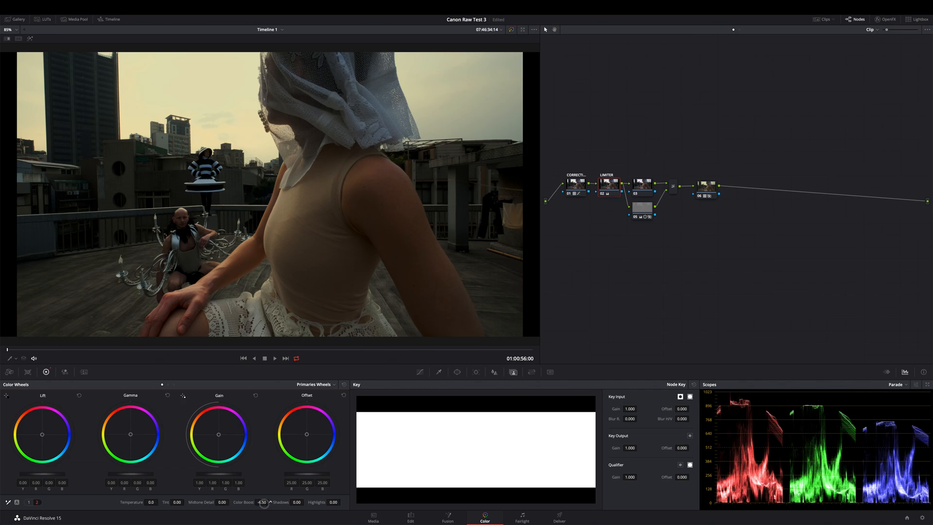
- Lower the Limiter's Color Boost, then ease it back toward zero
drag(261, 502, 256, 502)
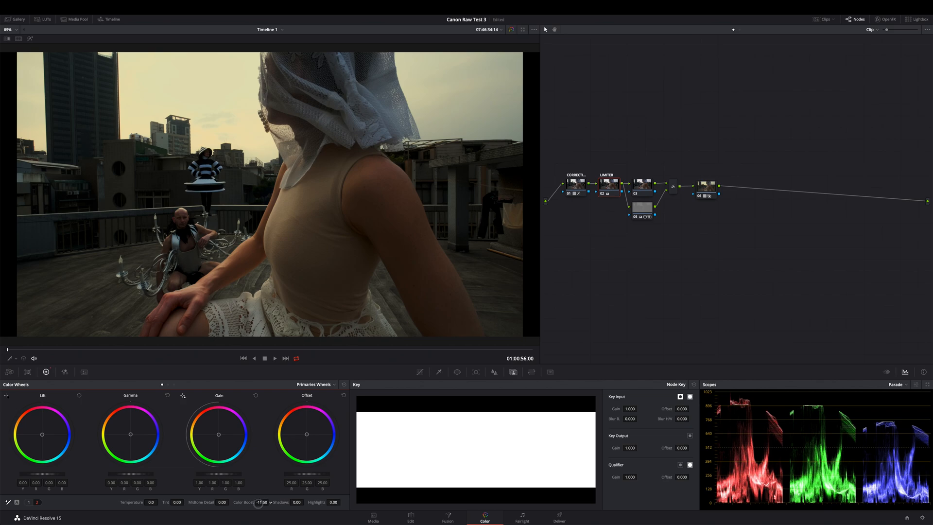
drag(257, 502, 263, 501)
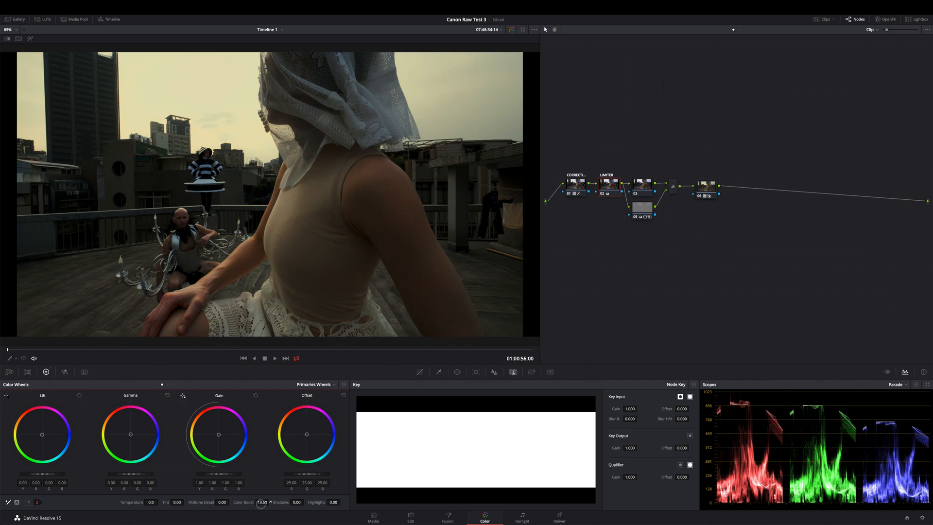
drag(260, 505, 259, 501)
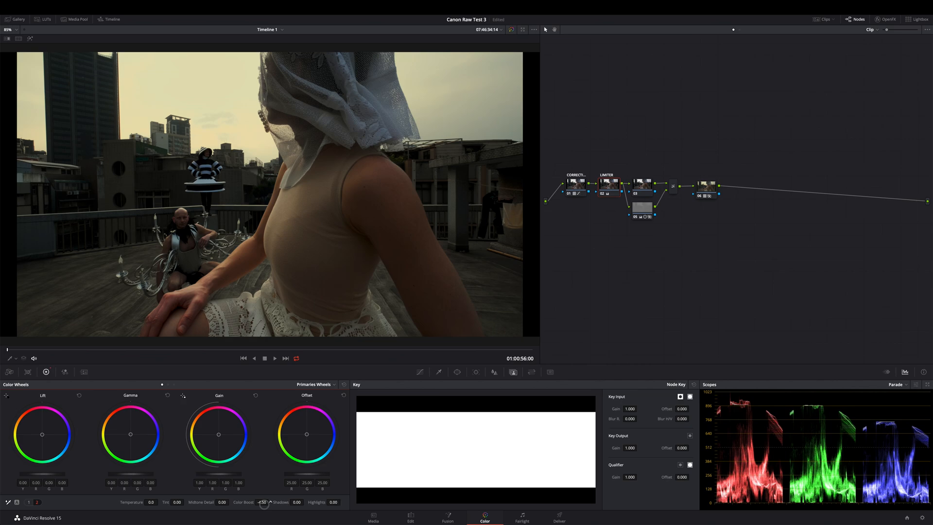
drag(265, 502, 256, 501)
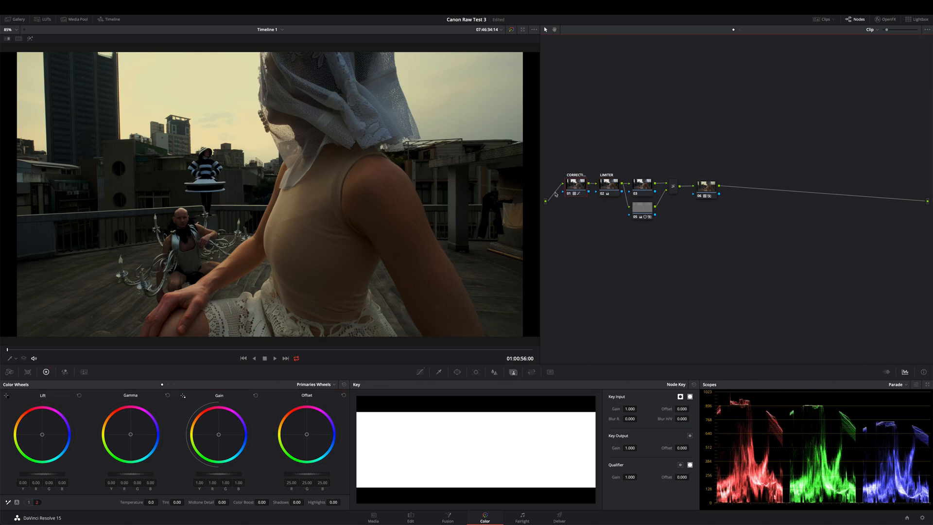
mouse_move(571, 232)
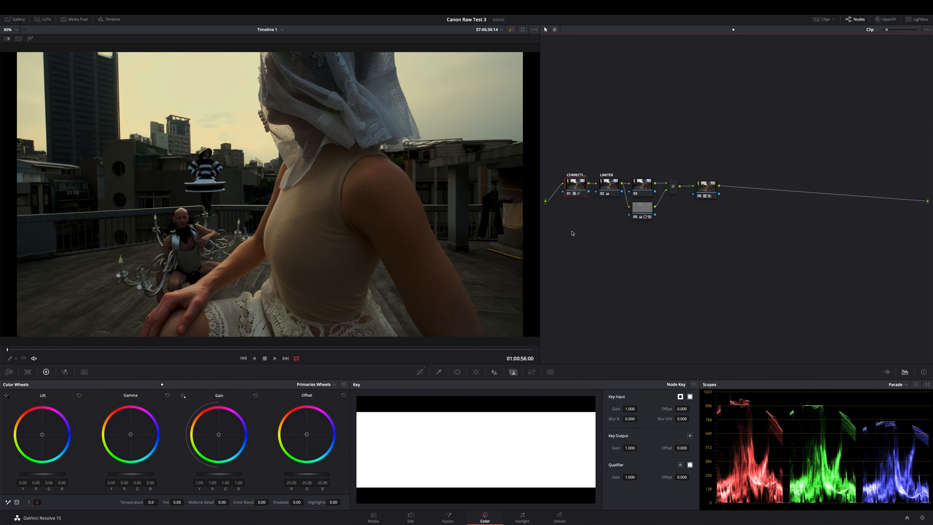
mouse_move(570, 233)
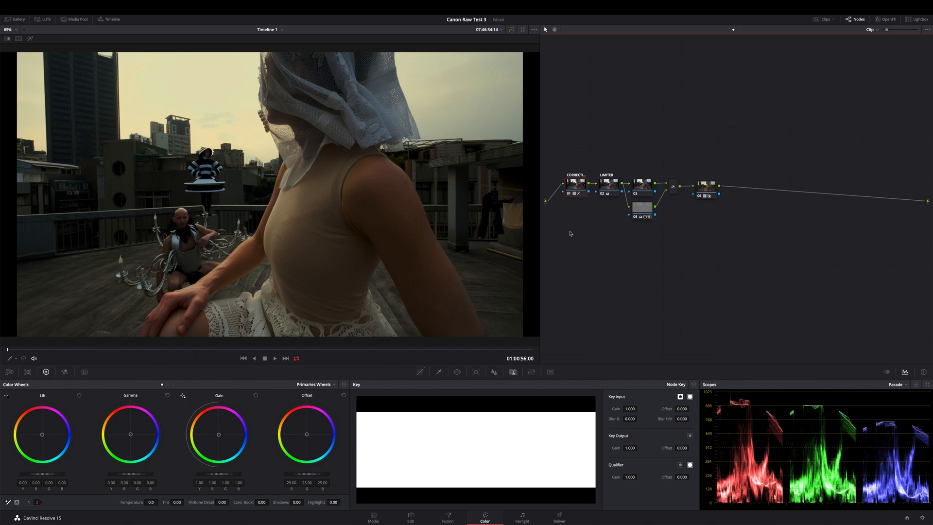
mouse_move(633, 245)
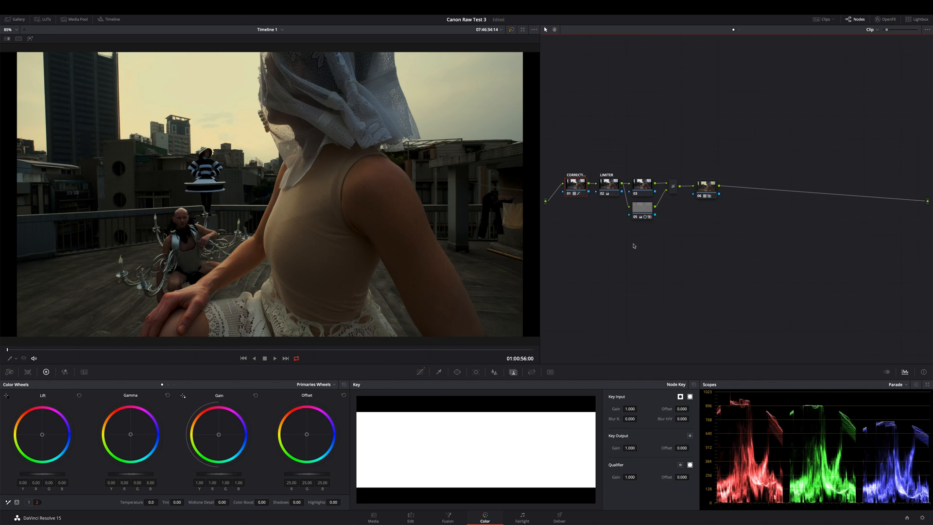